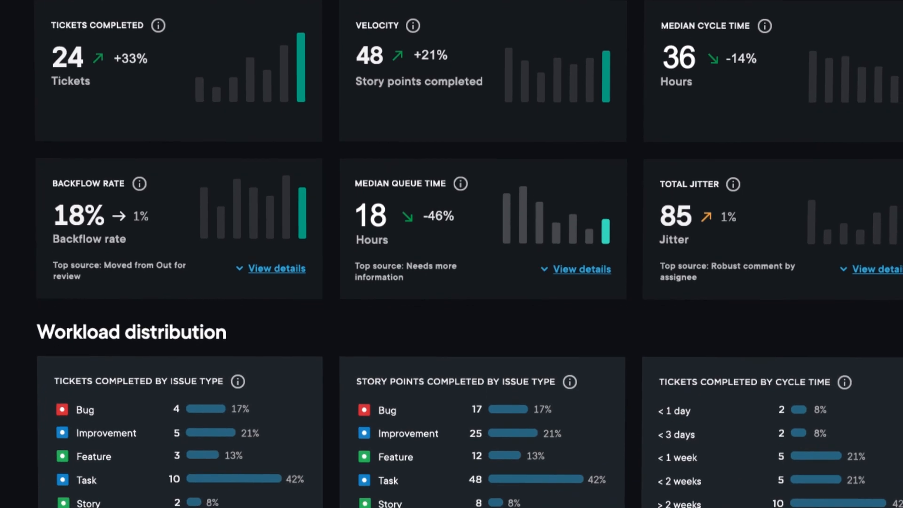
Navigate from the ticket metrics report to the Flow Home dashboard
left_click(581, 268)
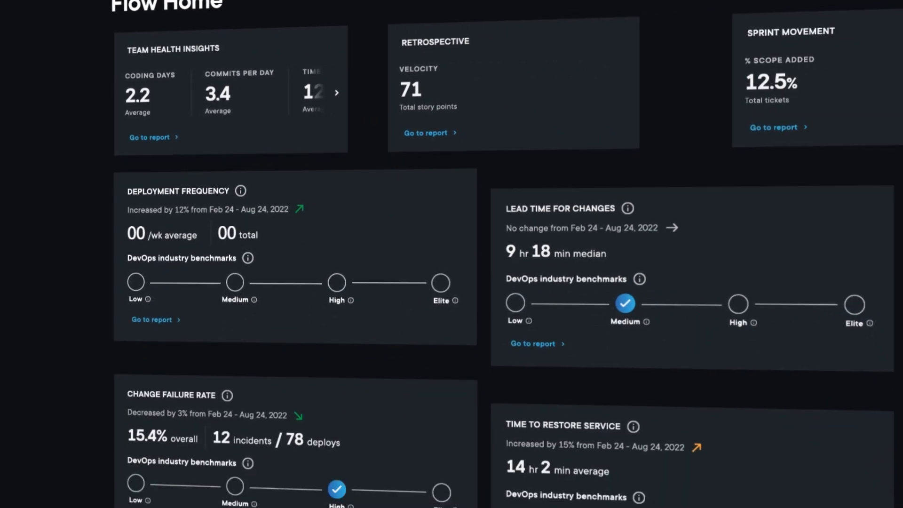
Scroll past the Knowledge Sharing charts down to the Review Collaboration submitter-reviewer list
scroll("down", 3)
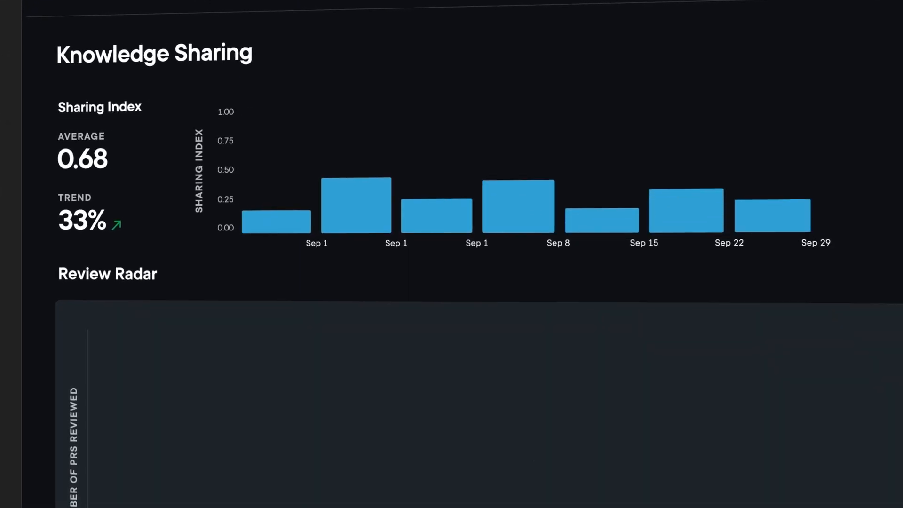
scroll("down", 3)
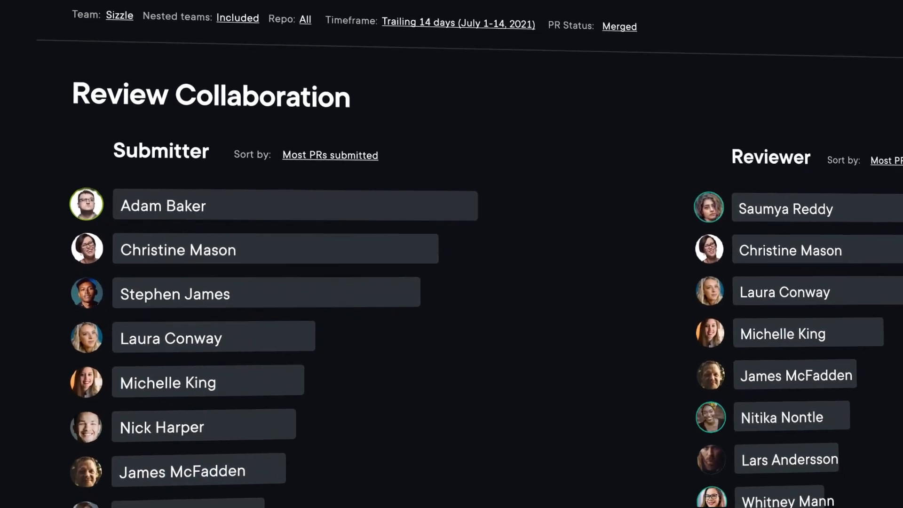
Show the Time to Merge trend chart within Team Health Insights
left_click(162, 206)
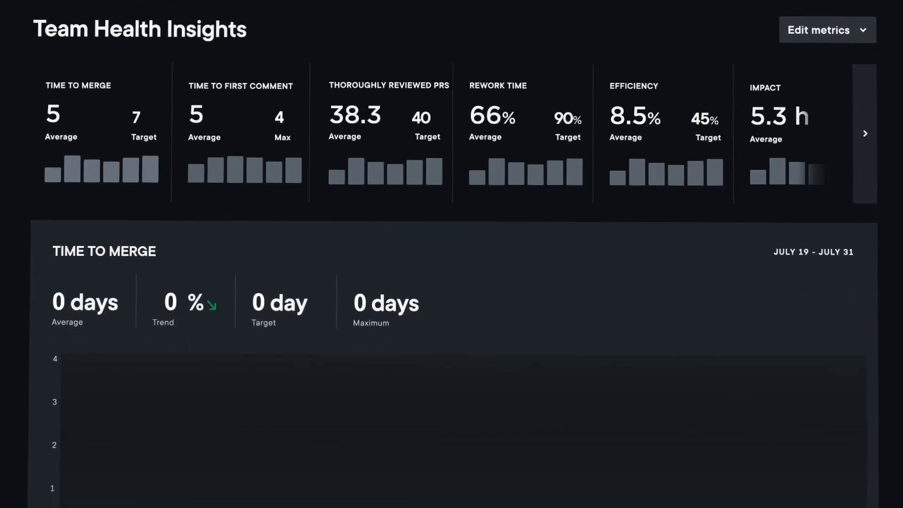
scroll("down", 3)
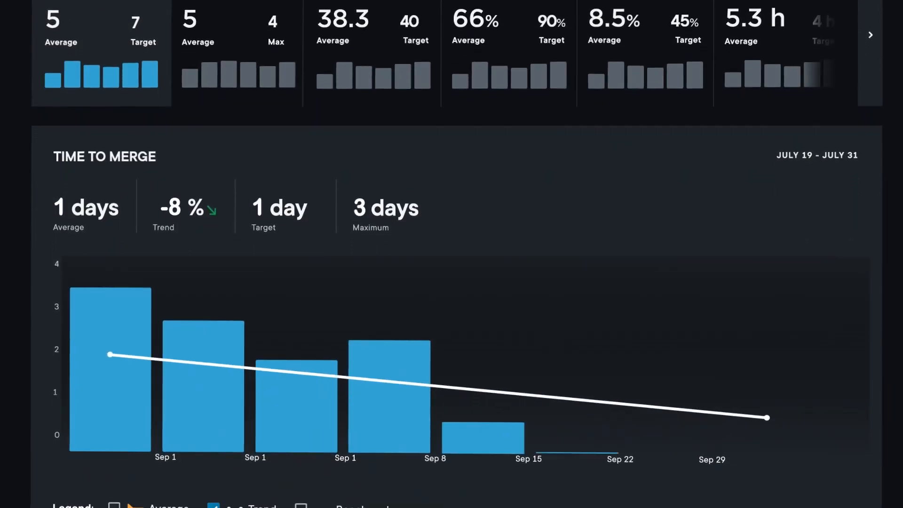